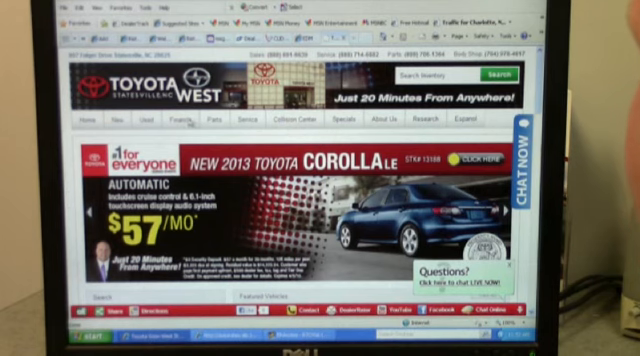
Step: Open the Finance section of the Toyota West site to start a credit application
{"action": "left_click", "coordinate": [196, 123]}
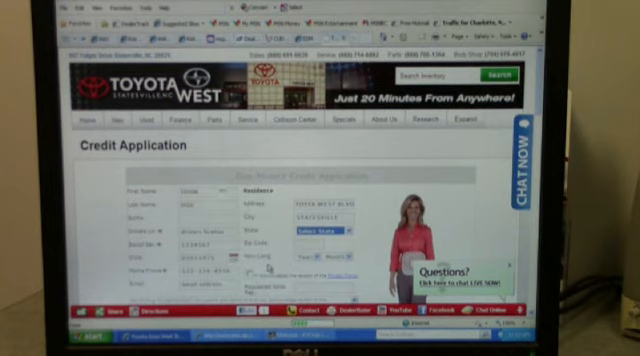
Step: Choose the residence state, then scroll down to the acknowledgment checkbox
{"action": "left_click", "coordinate": [320, 231]}
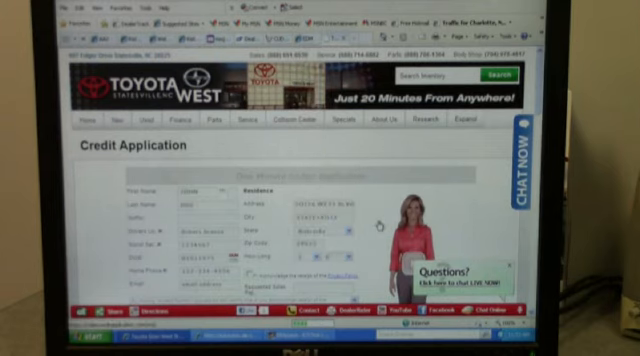
{"action": "scroll", "scroll_direction": "down", "scroll_amount": 3}
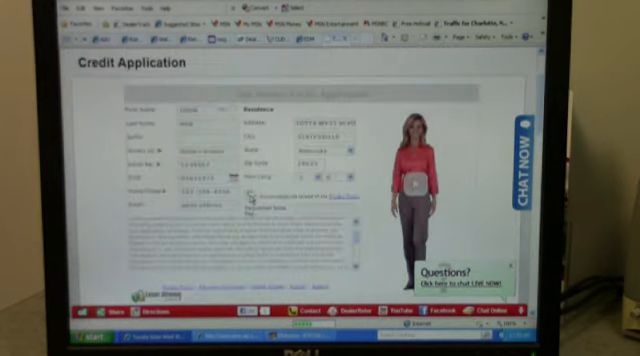